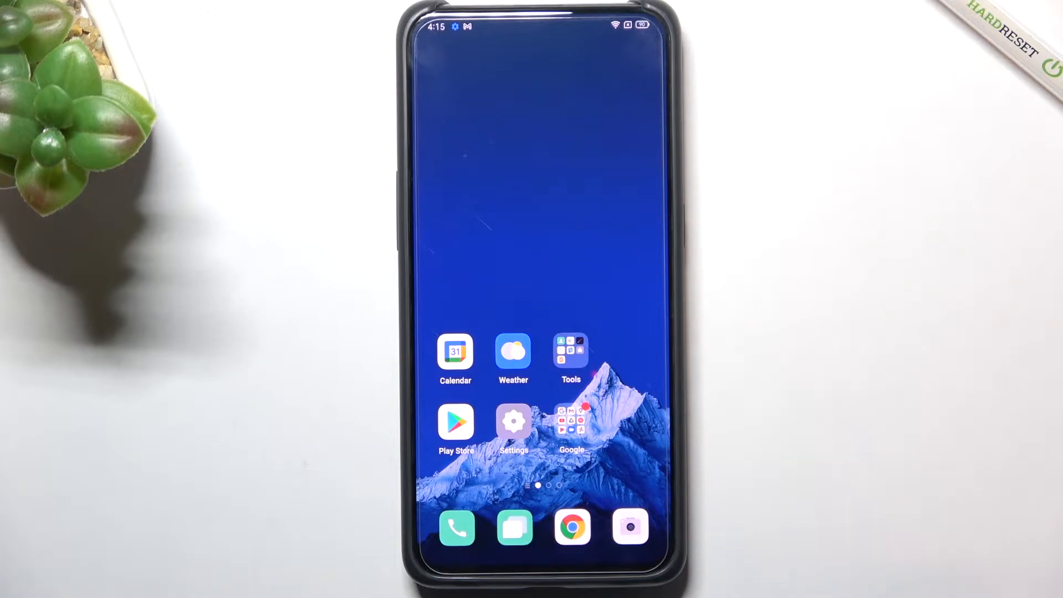
Navigate from the home screen through Settings and Additional Settings to Back up and reset
{"action": "left_click", "coordinate": [513, 421]}
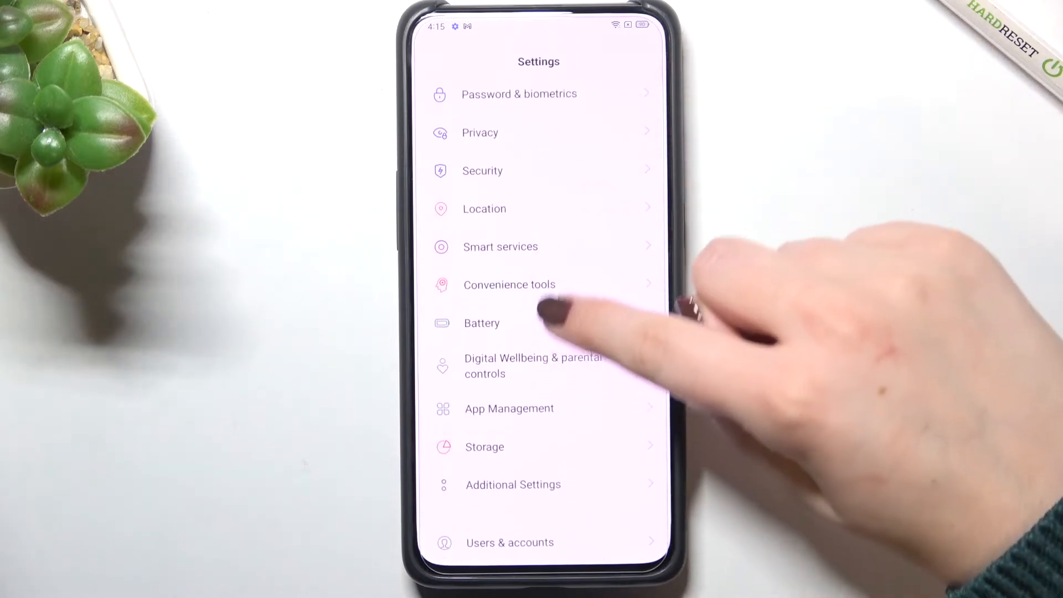
{"action": "left_click", "coordinate": [512, 484]}
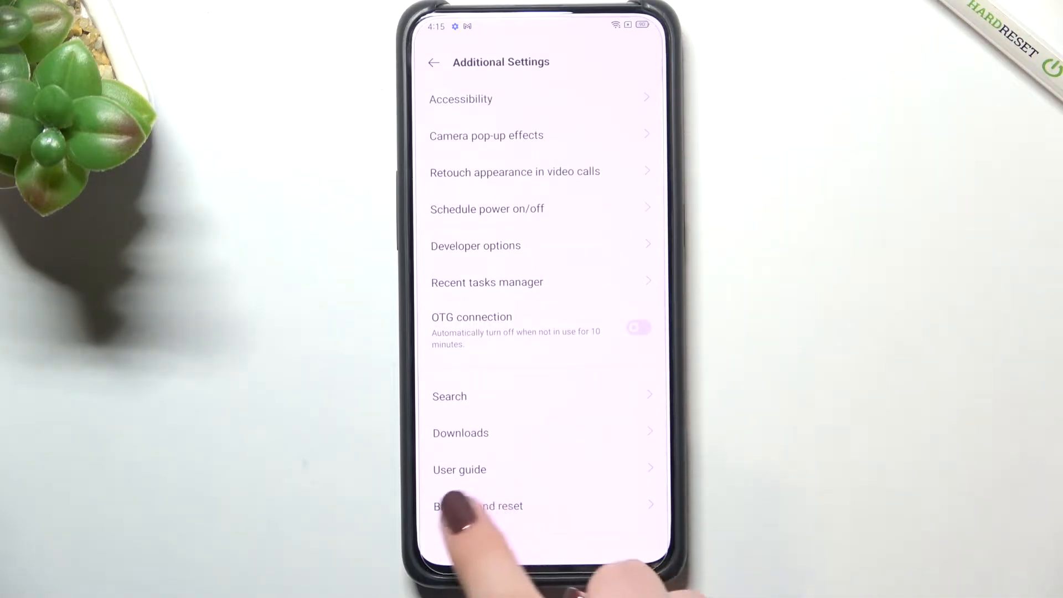
{"action": "left_click", "coordinate": [477, 506]}
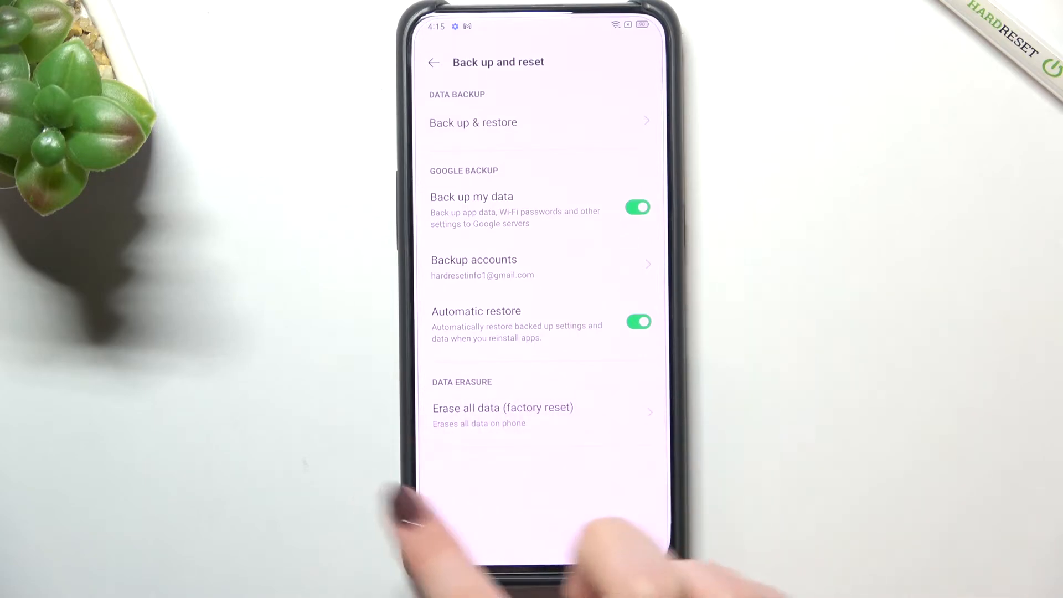
{"action": "mouse_move", "coordinate": [543, 508]}
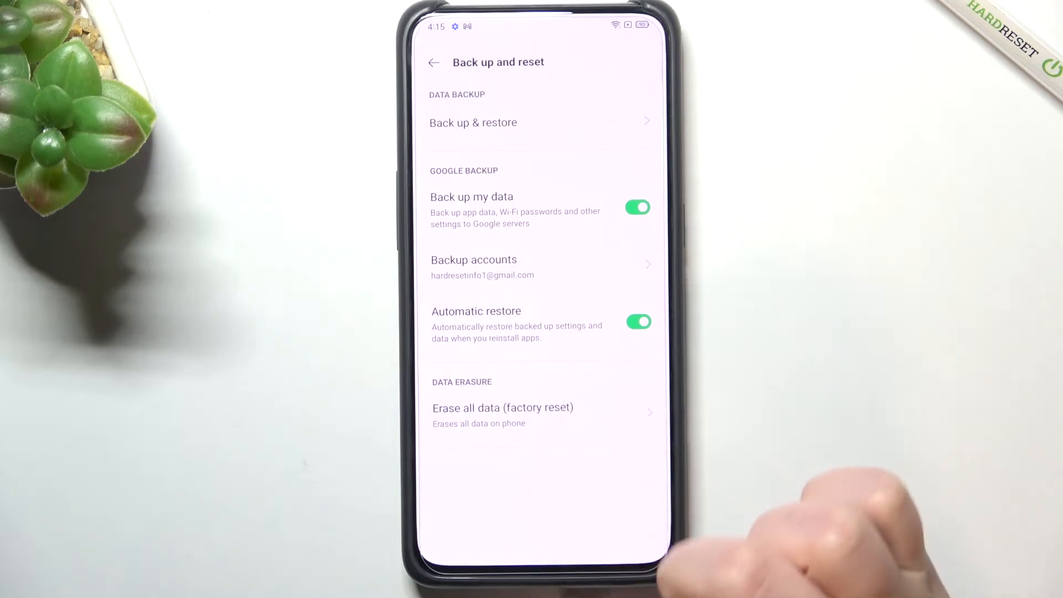
{"action": "left_click", "coordinate": [502, 408]}
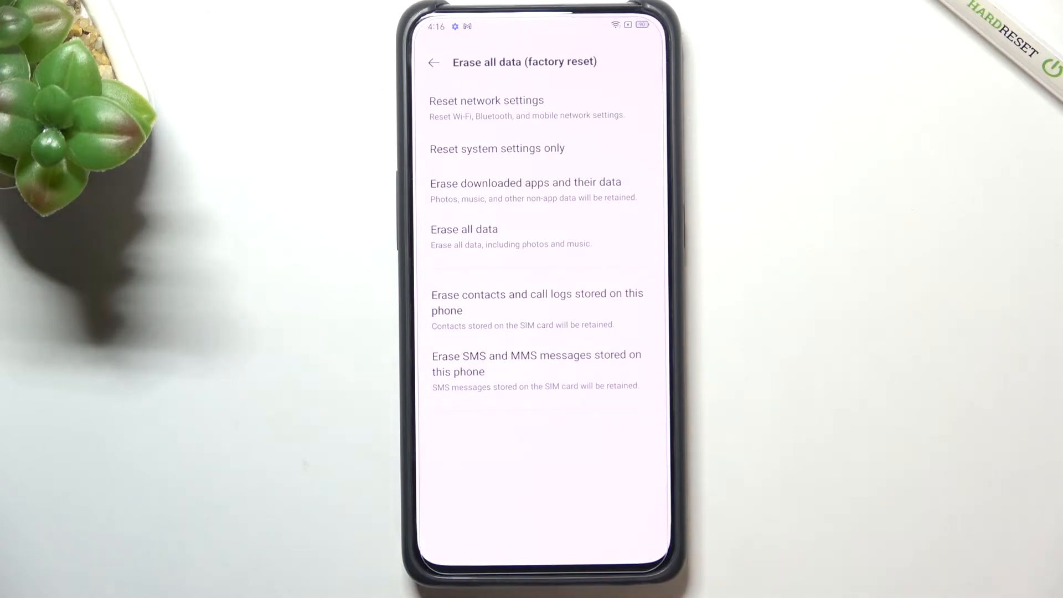
{"action": "mouse_move", "coordinate": [738, 135]}
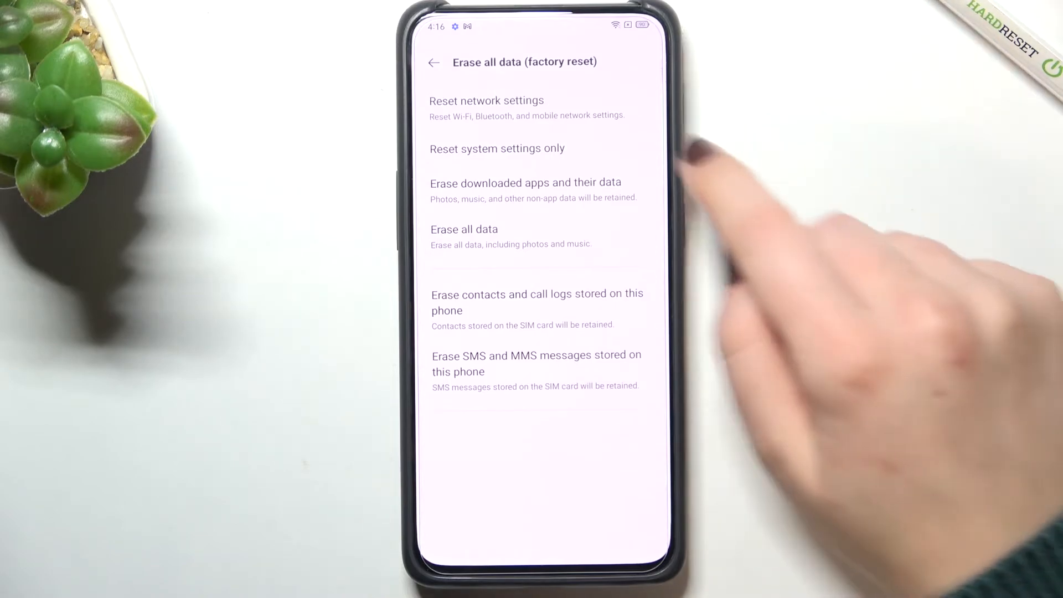
Choose Reset network settings from the Erase all data options
{"action": "left_click", "coordinate": [463, 229]}
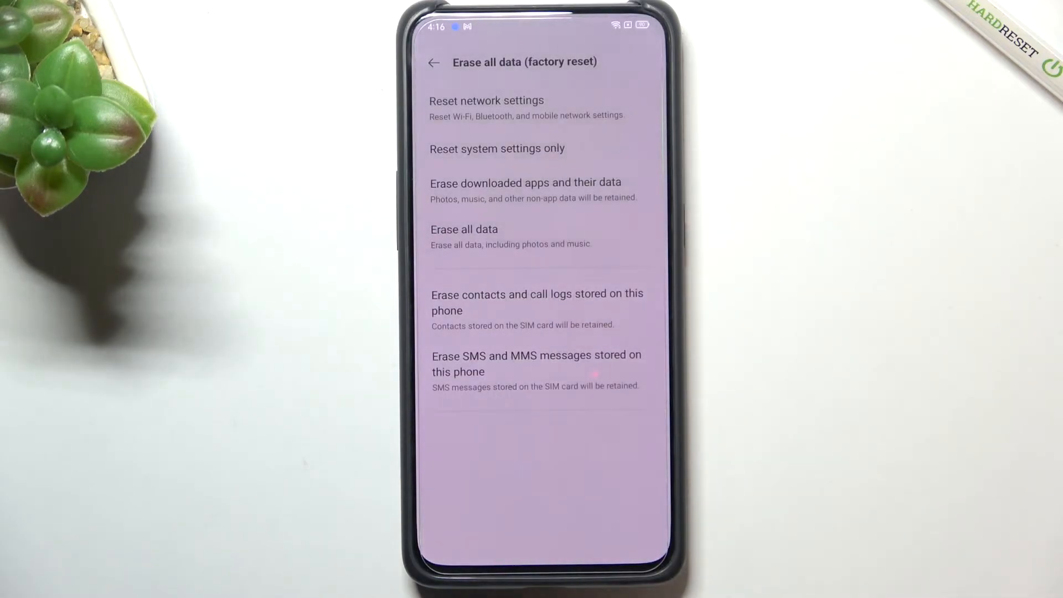
Confirm the network reset so the phone reports 'Network reset complete'
{"action": "left_click", "coordinate": [486, 101]}
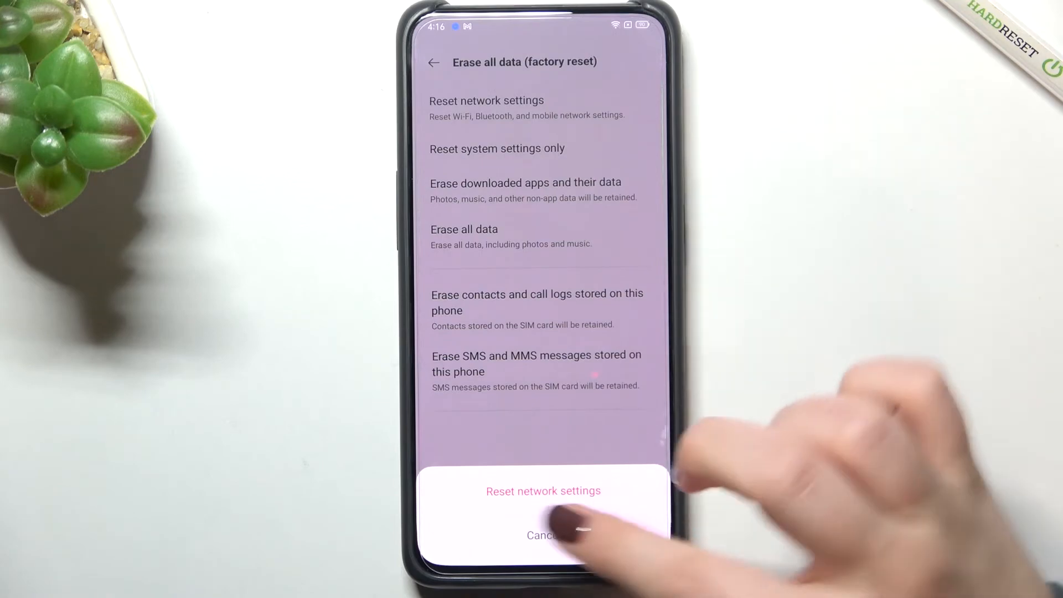
{"action": "left_click", "coordinate": [543, 490]}
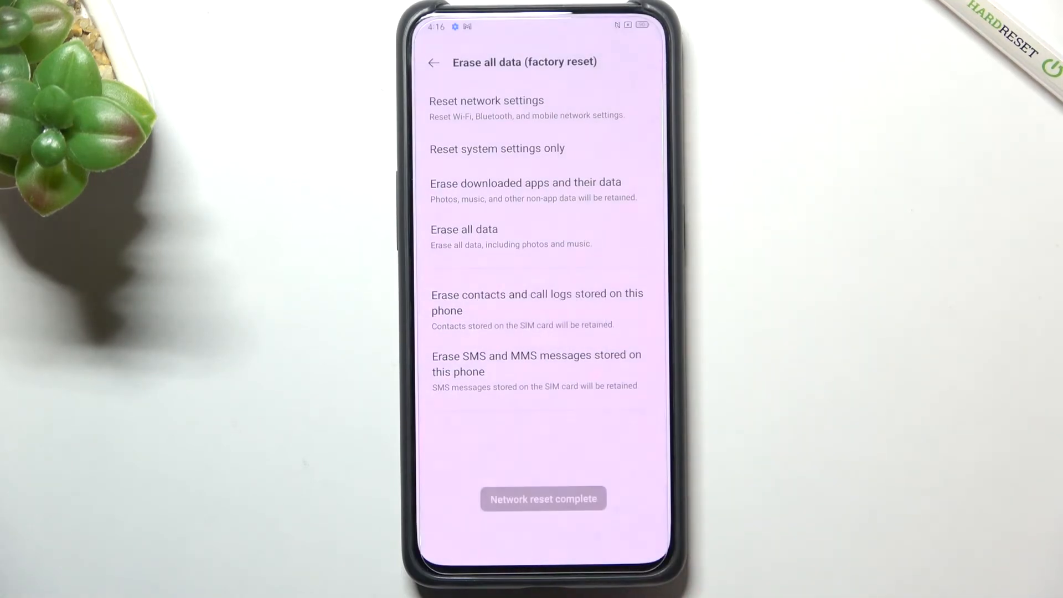